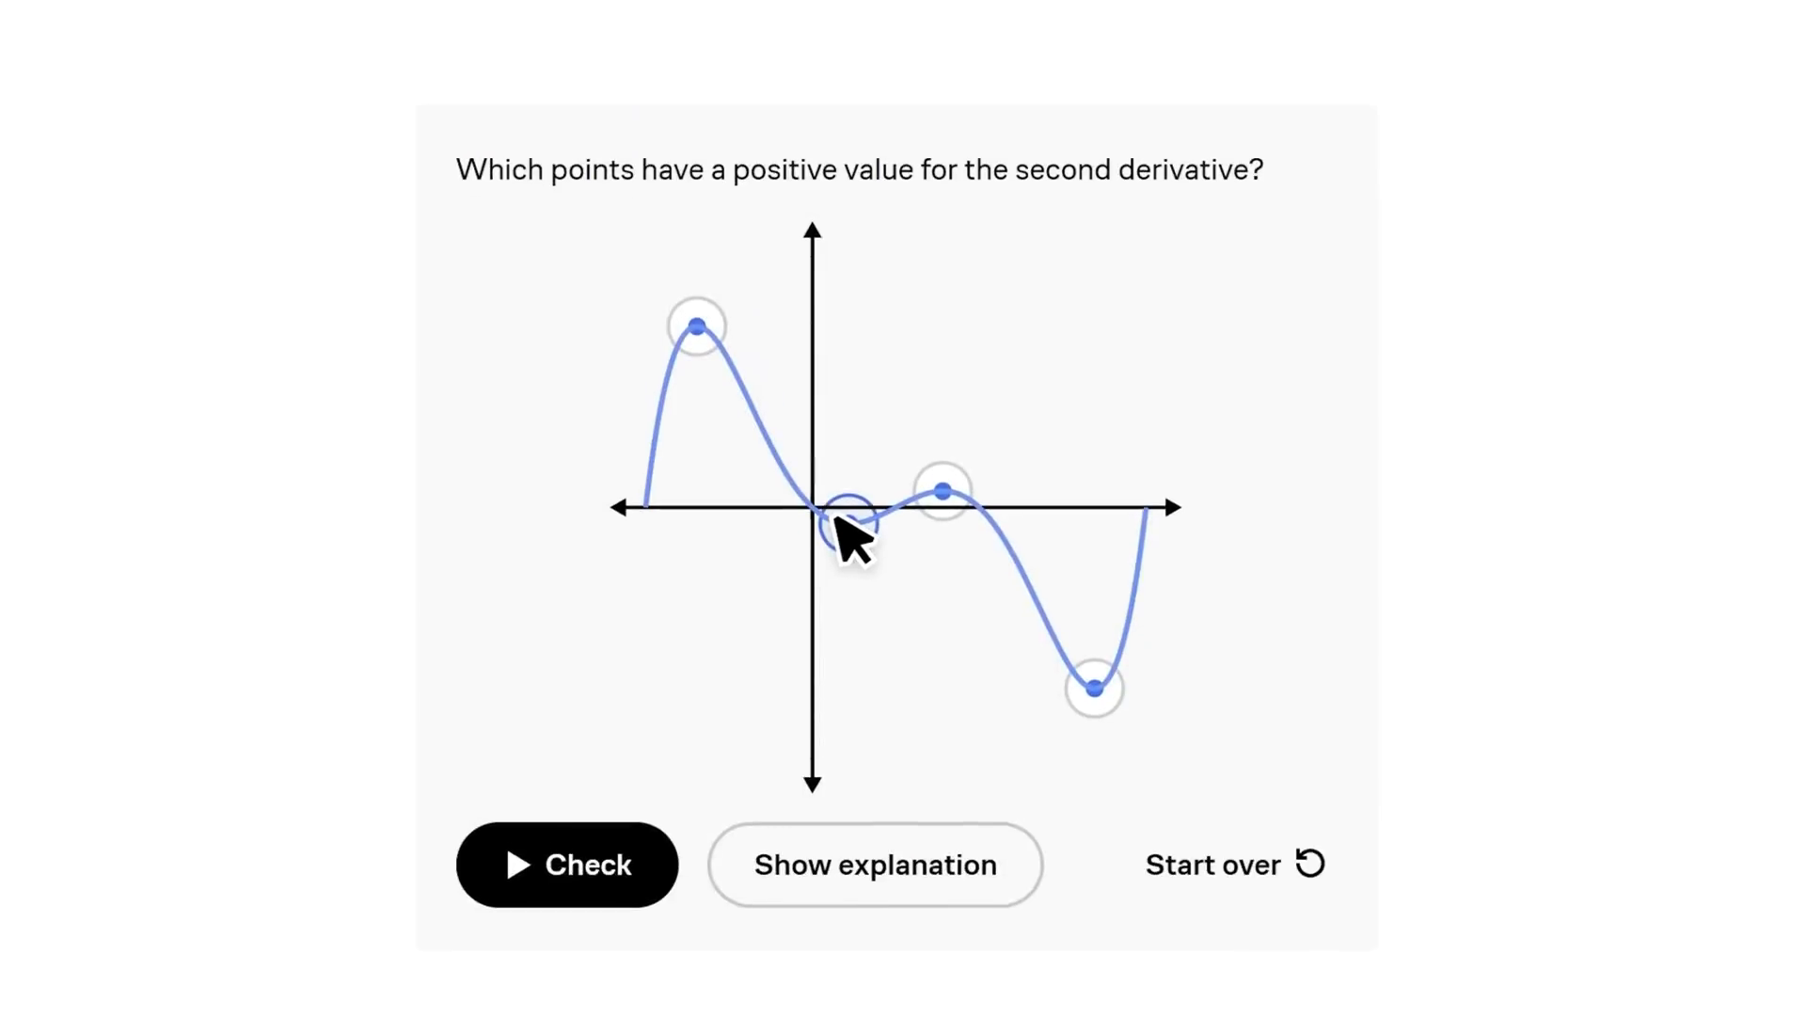
Mark the curve point near the origin, set K to 2, and plot PYear against TMin.
{"action": "left_click", "coordinate": [845, 512]}
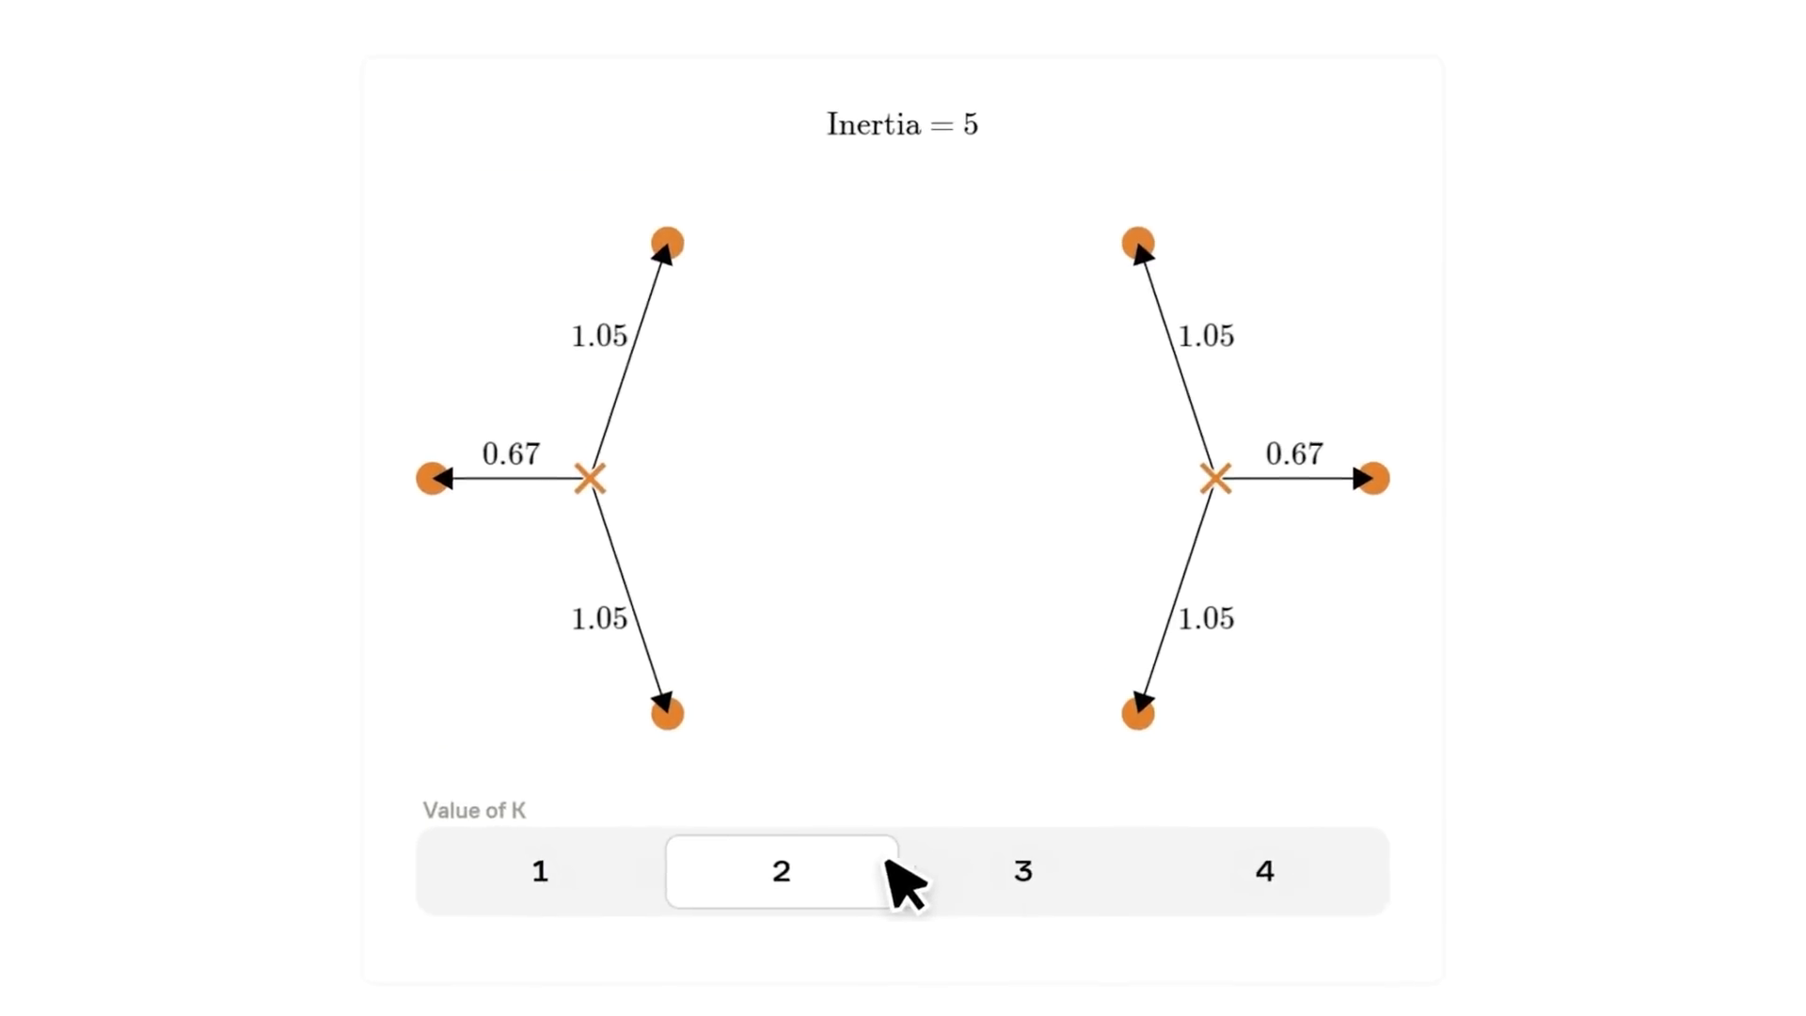
{"action": "left_click", "coordinate": [890, 901]}
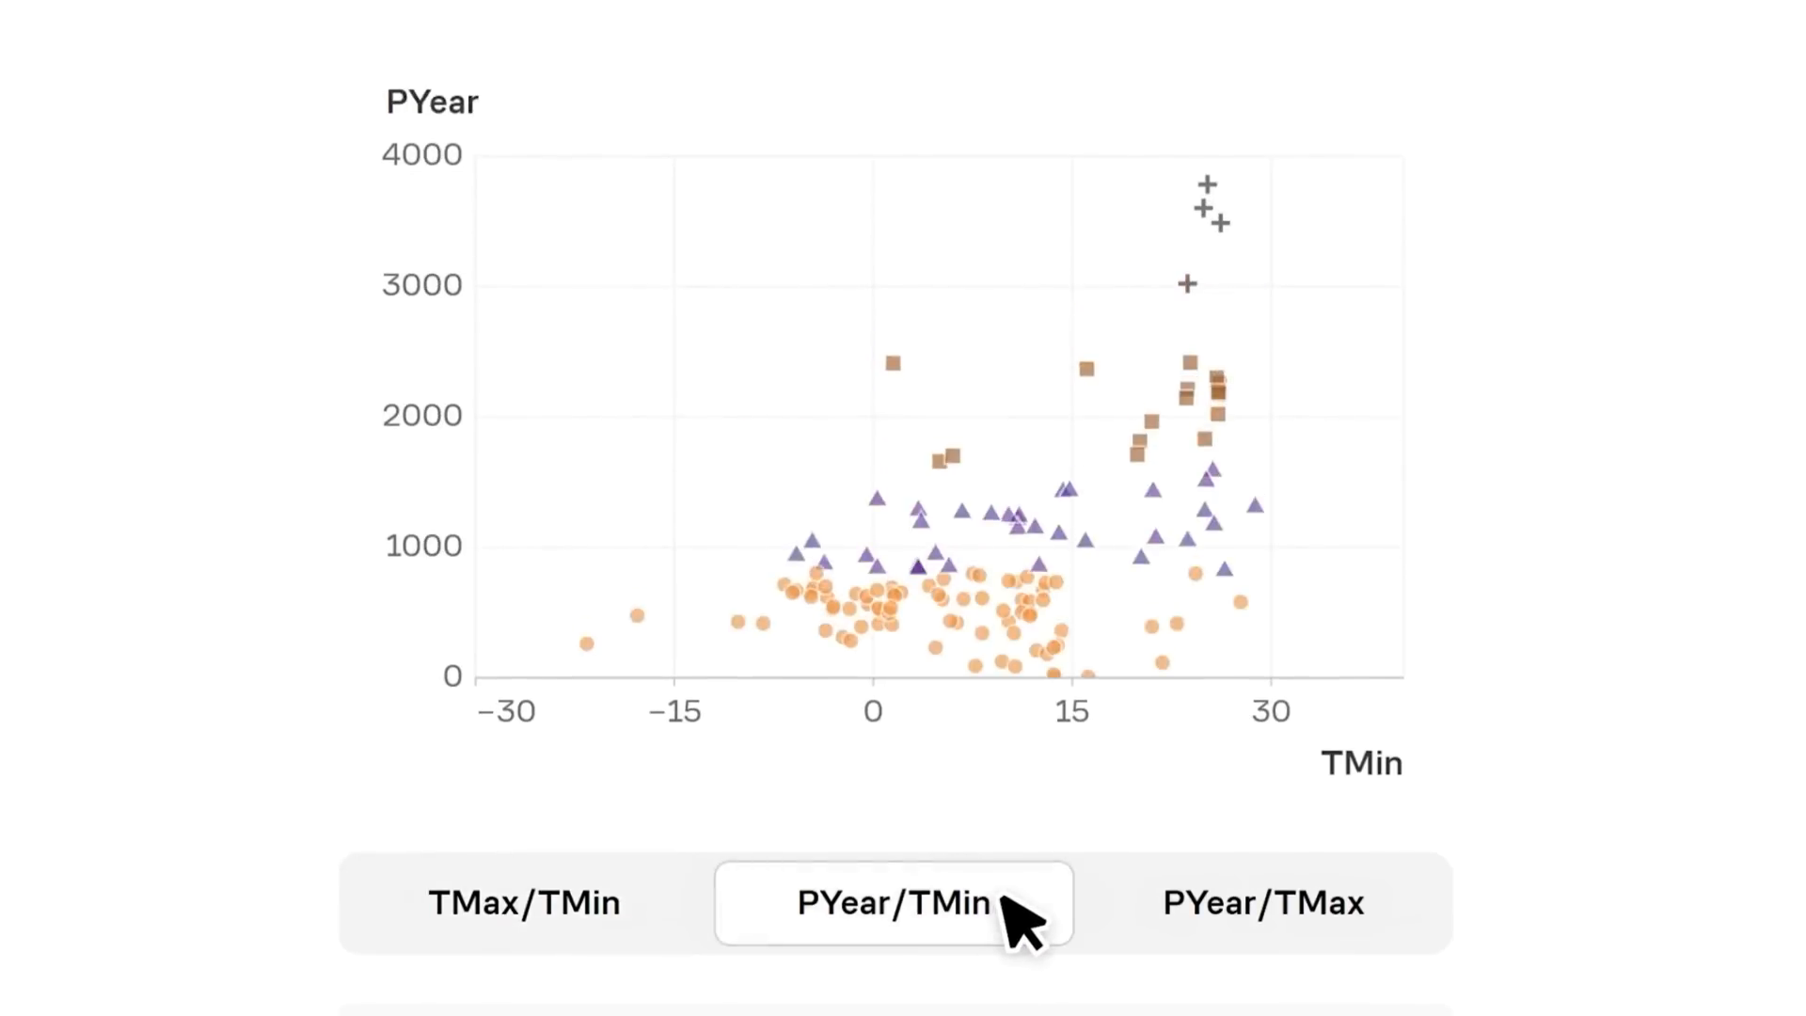
{"action": "left_click", "coordinate": [1263, 903]}
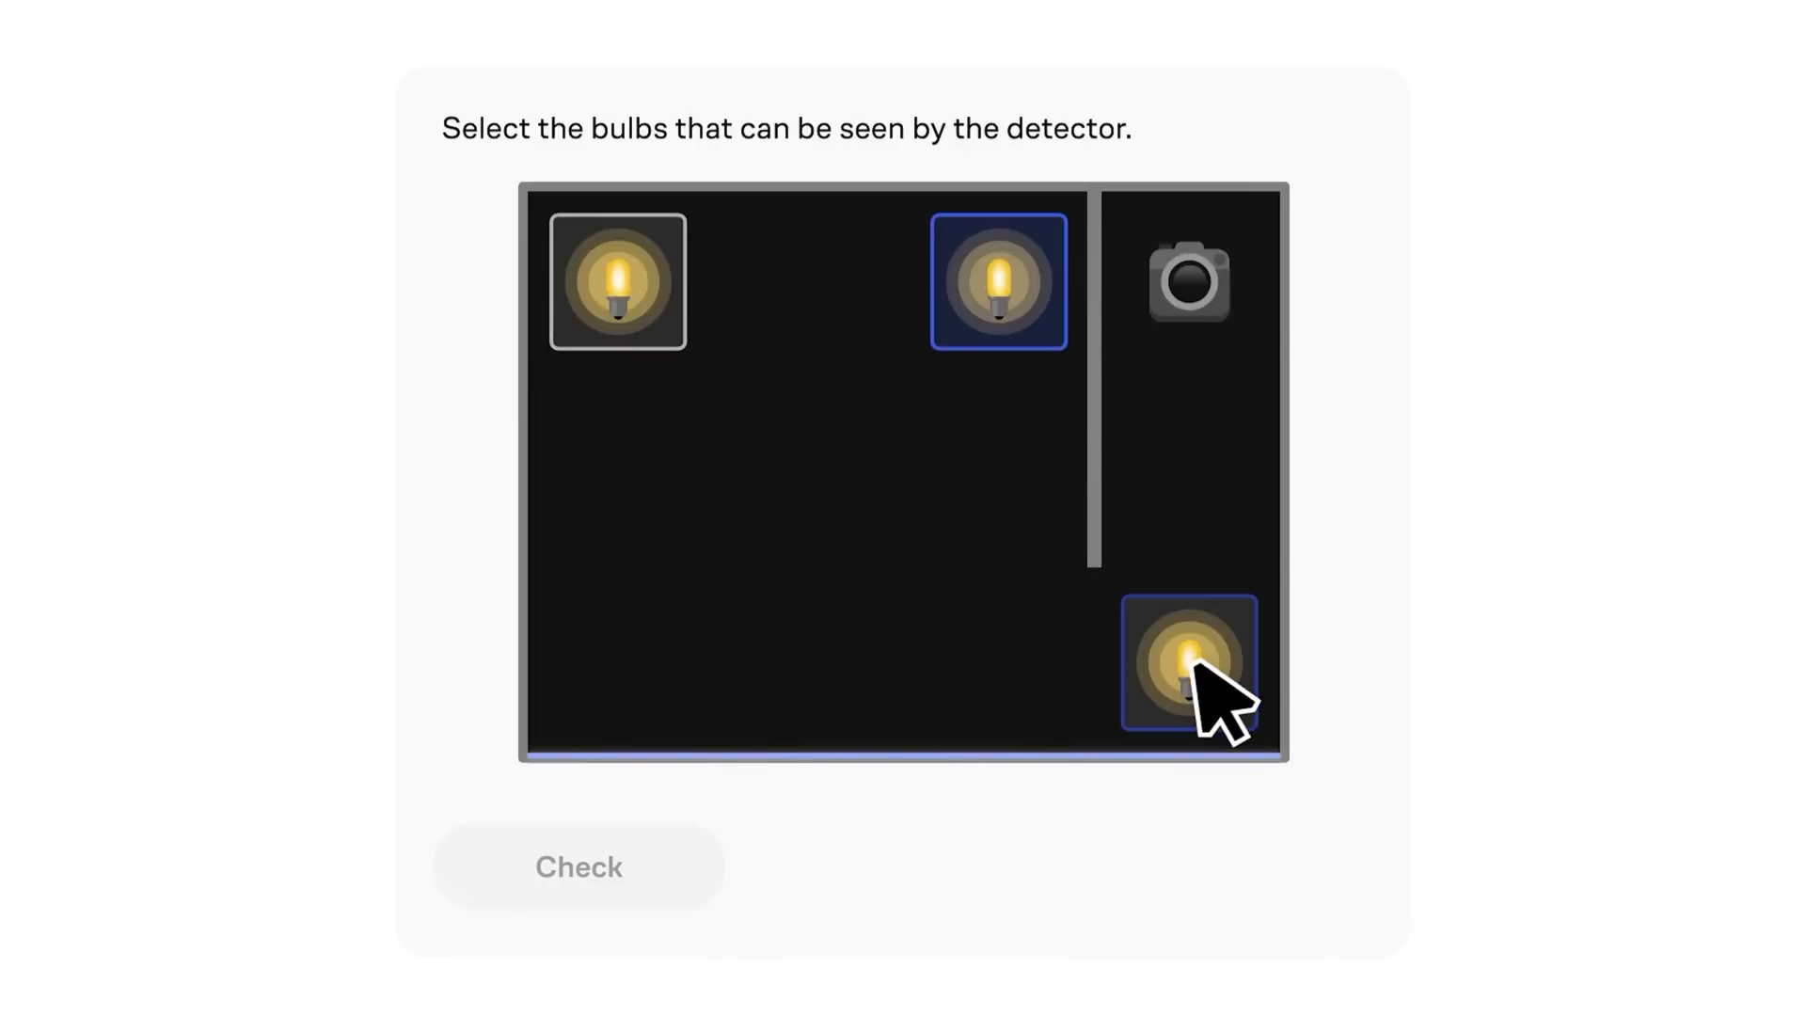
{"action": "left_click", "coordinate": [578, 865]}
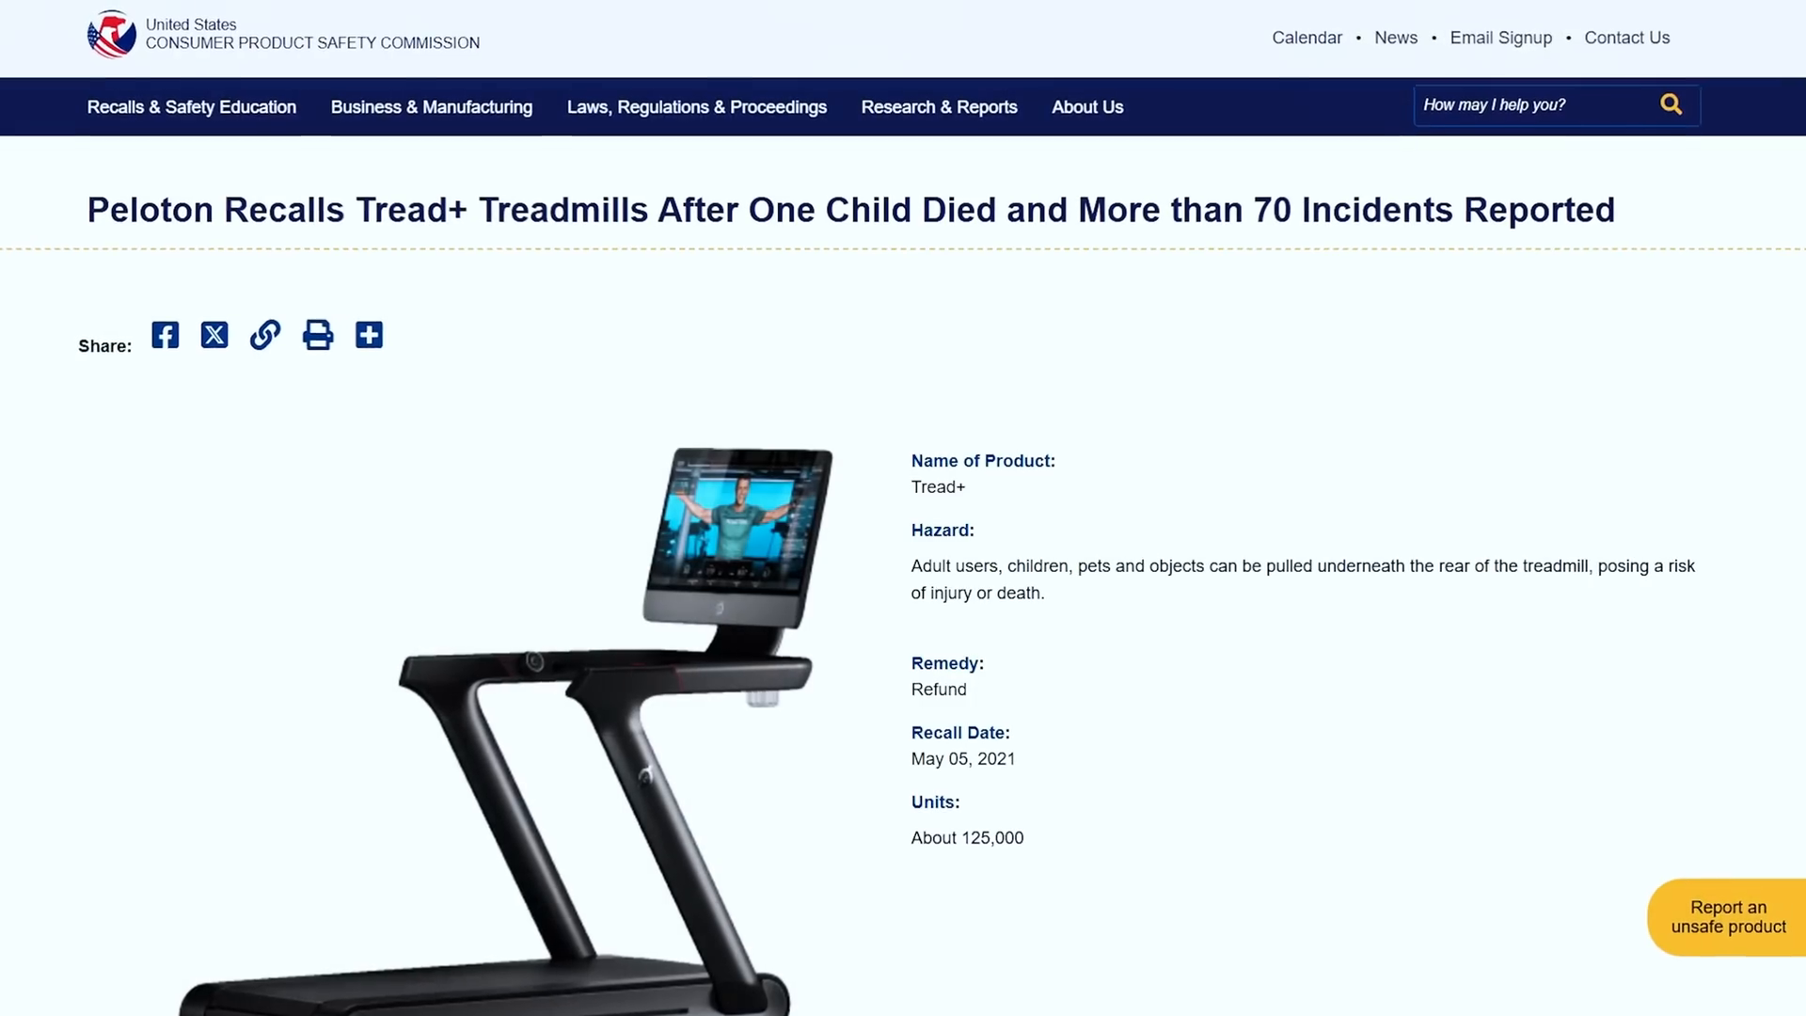
Scroll the Peloton Tread+ recall notice to show its hazard, refund remedy and May 2021 date.
{"action": "scroll", "scroll_direction": "down", "scroll_amount": 3}
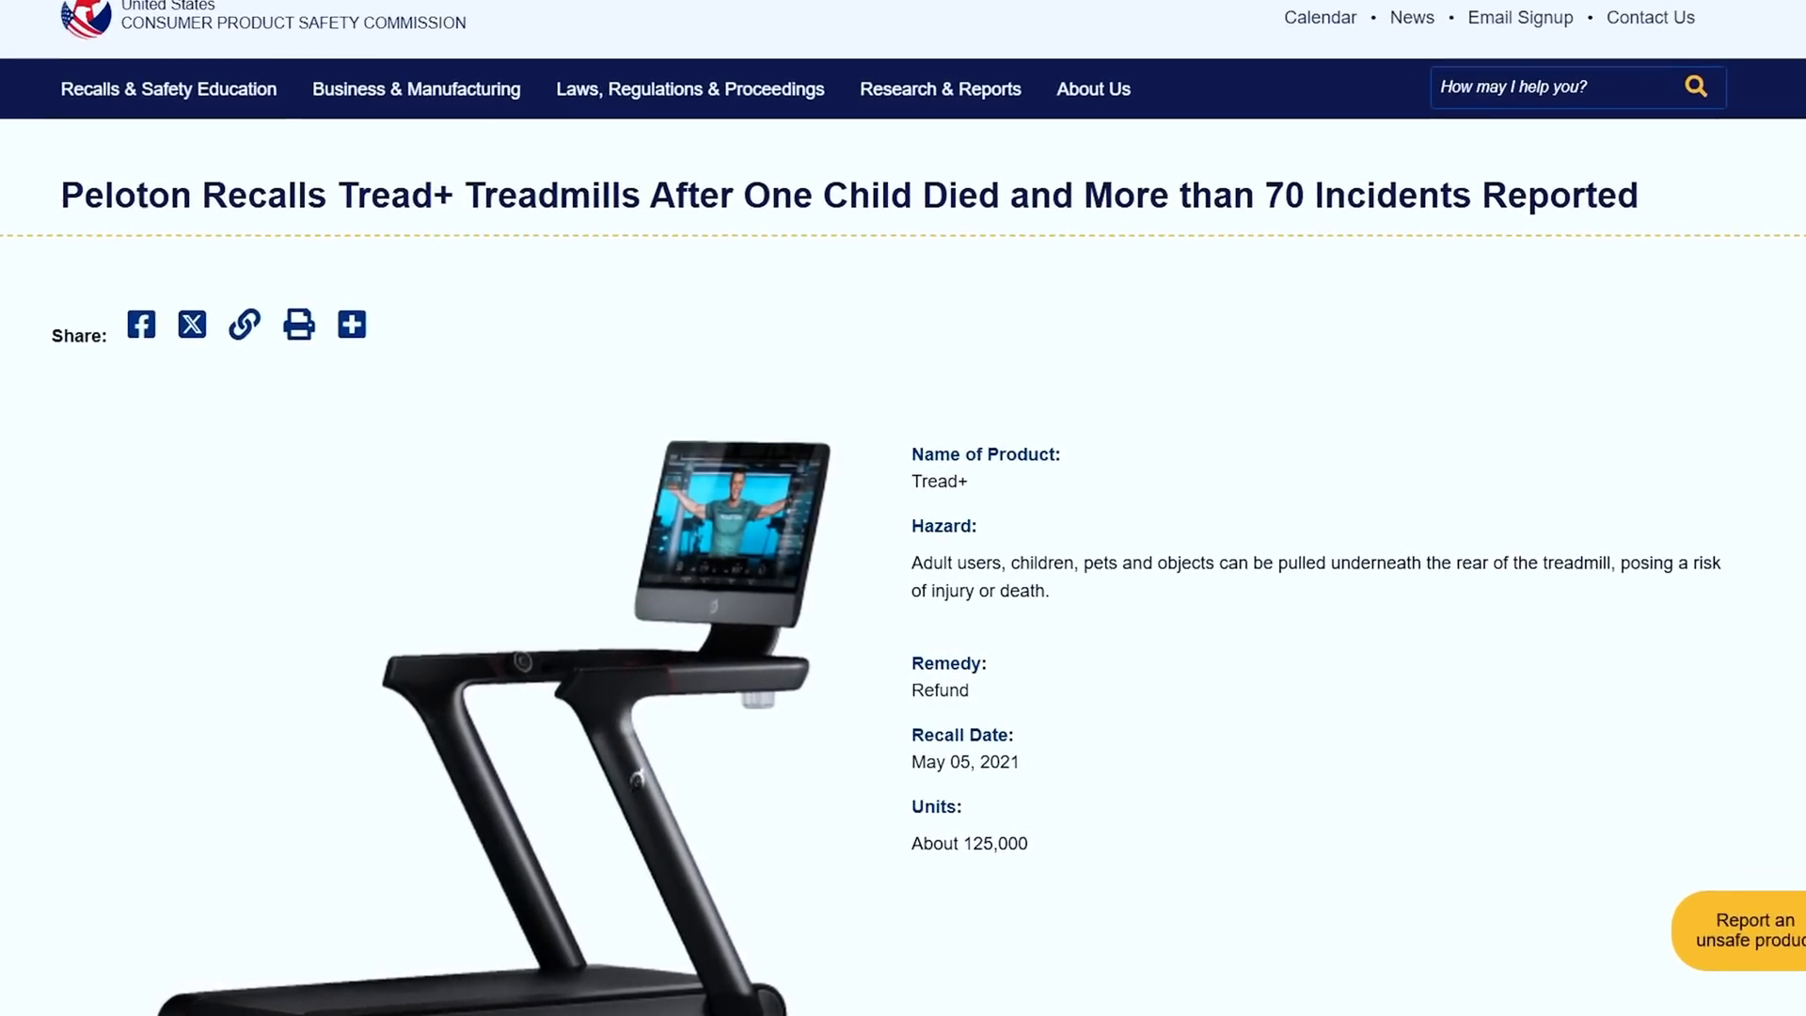